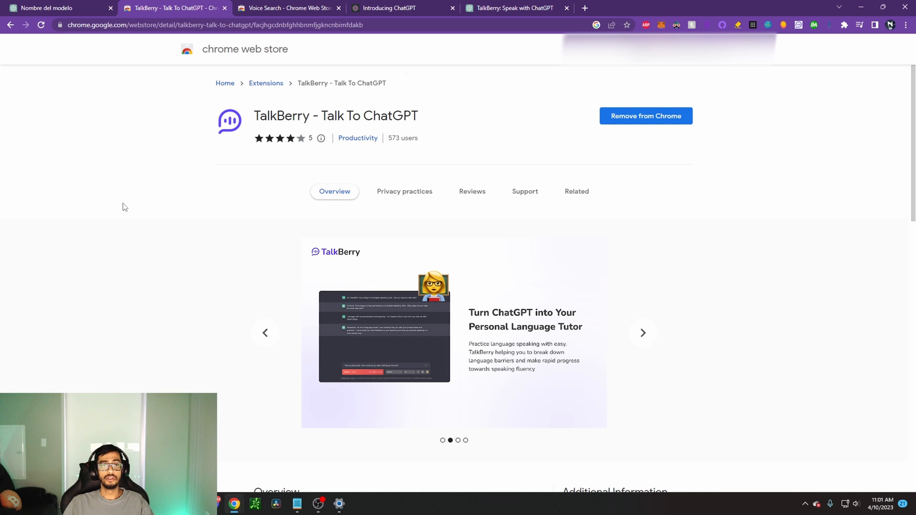
mouse_move(120, 207)
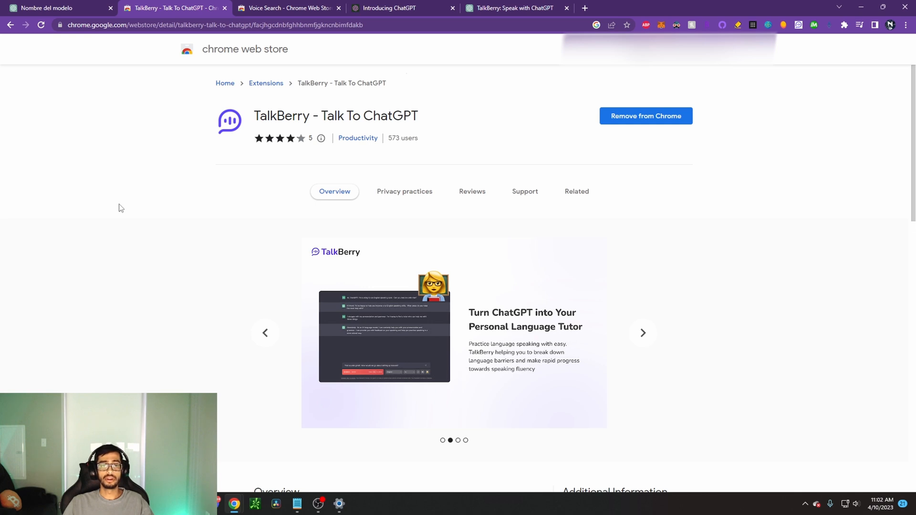
mouse_move(42, 214)
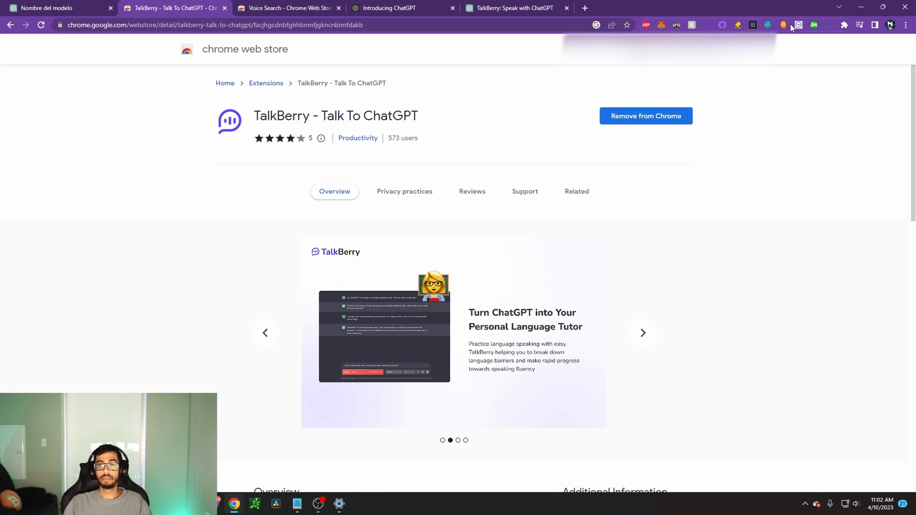
Step: Pin TalkBerry - Talk To ChatGPT from the Extensions menu and move to the ChatGPT tab
click(844, 24)
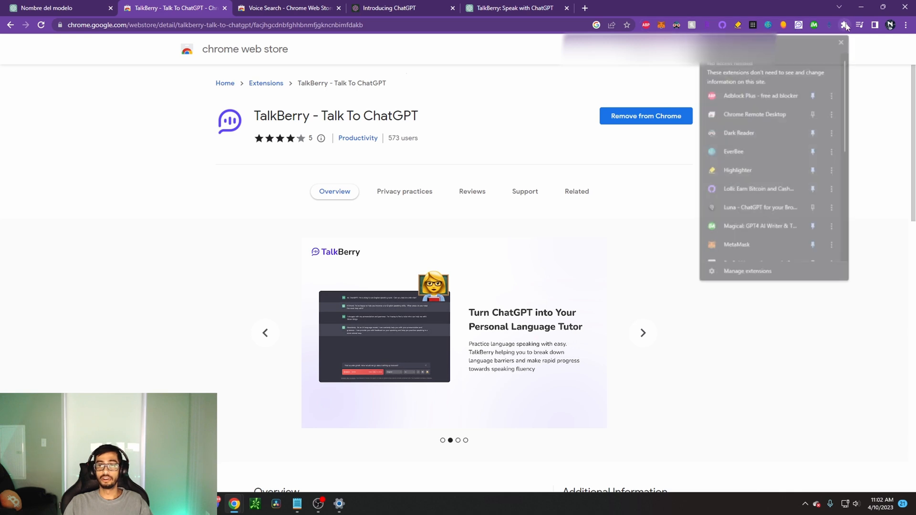
scroll(down, 3)
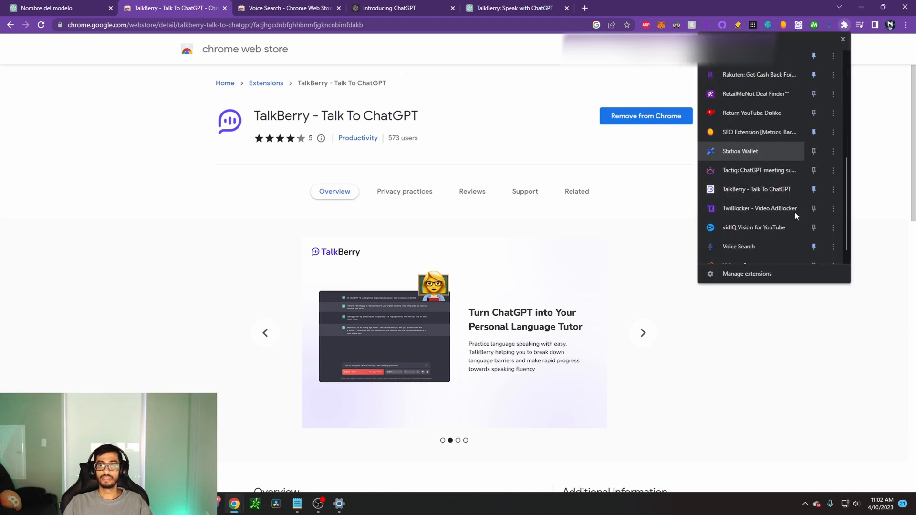
mouse_move(814, 190)
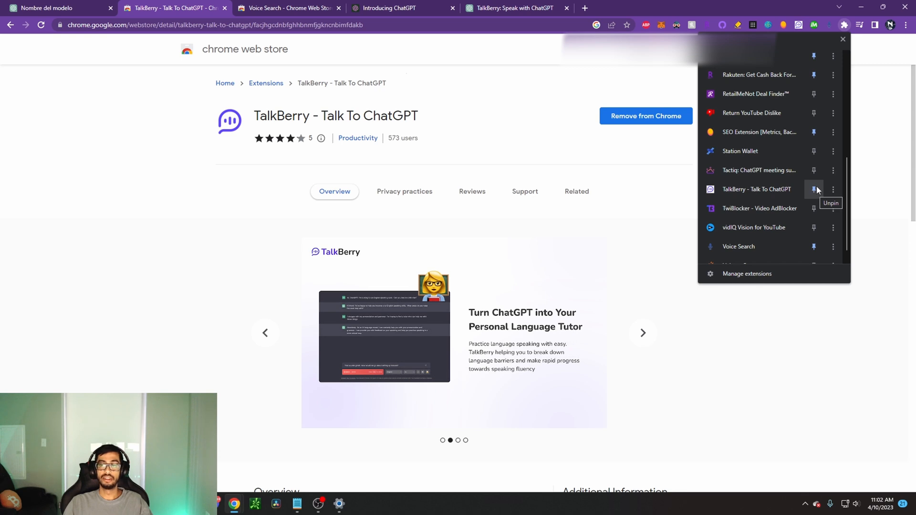
click(799, 24)
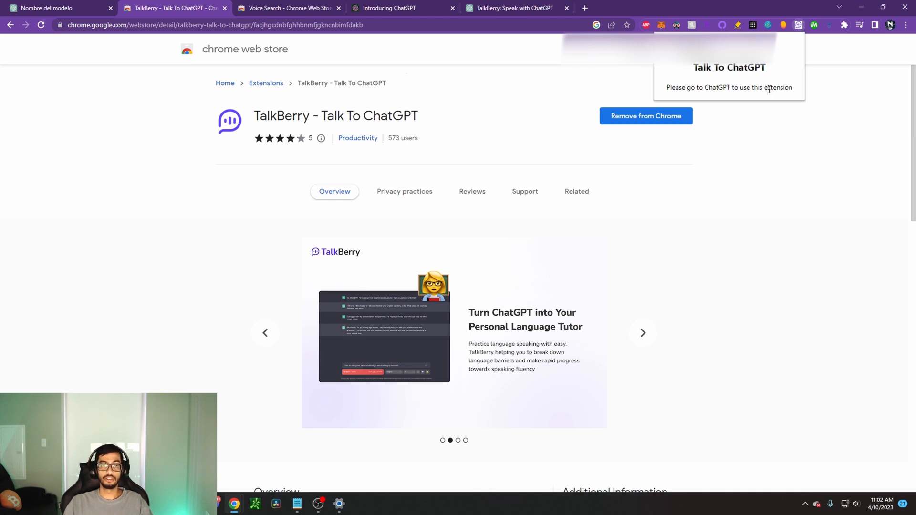
click(56, 8)
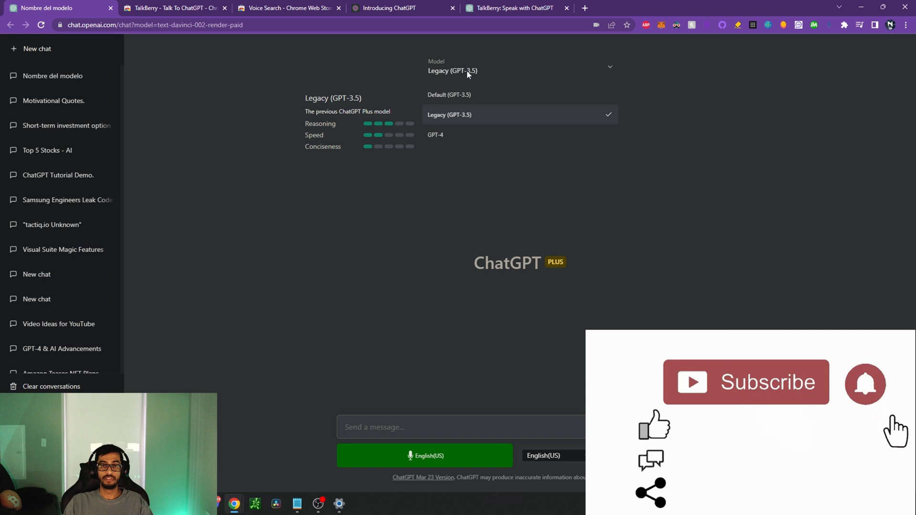
Step: Select the Default (GPT-3.5) model and keep TalkBerry playback speed at 1x
click(449, 94)
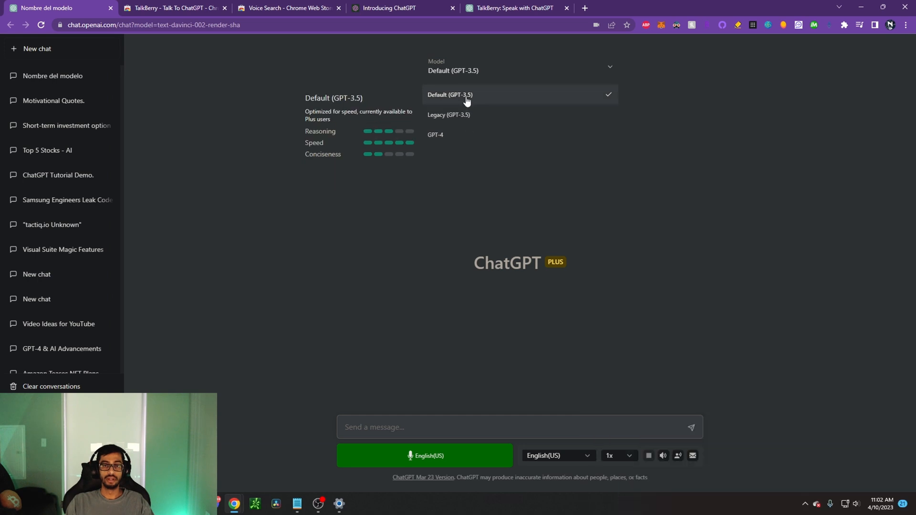
mouse_move(475, 94)
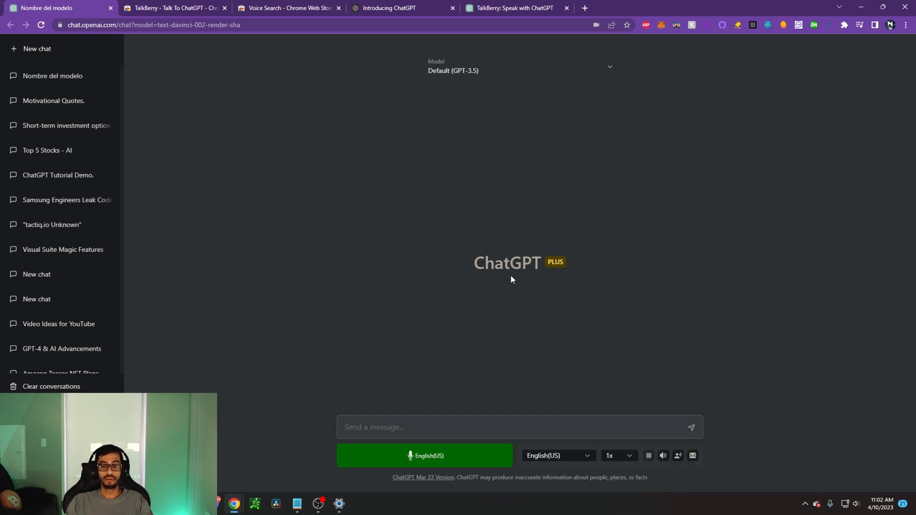
click(614, 456)
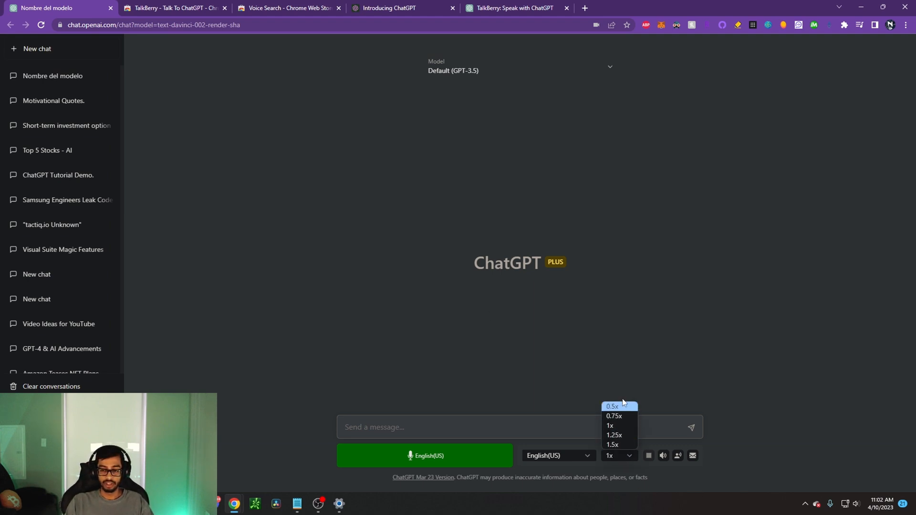
click(557, 455)
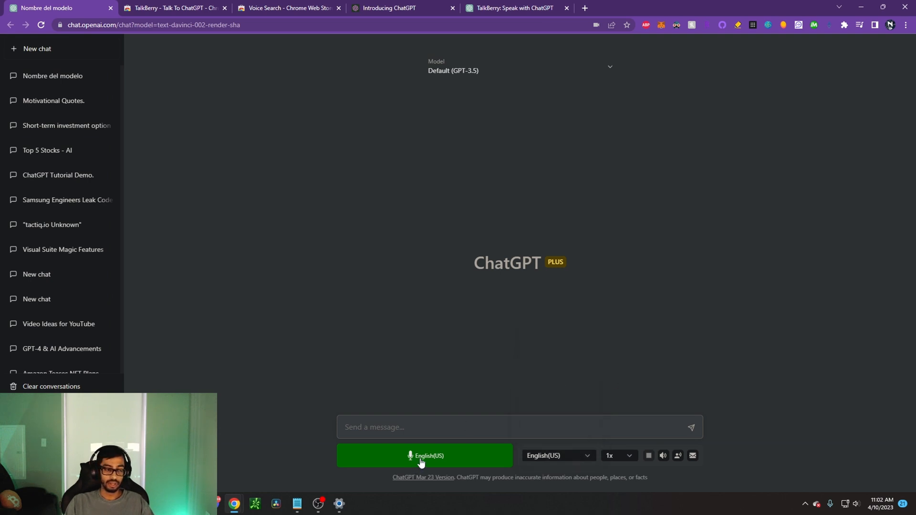
mouse_move(382, 439)
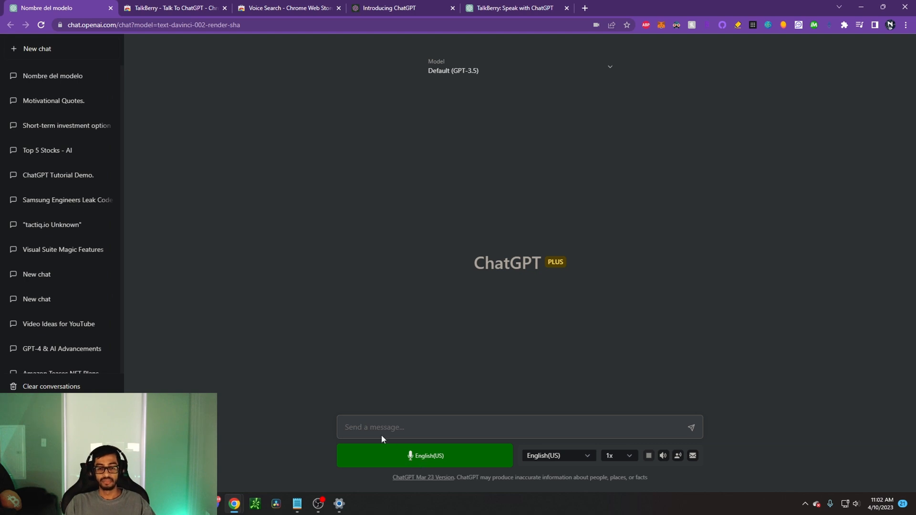
mouse_move(354, 320)
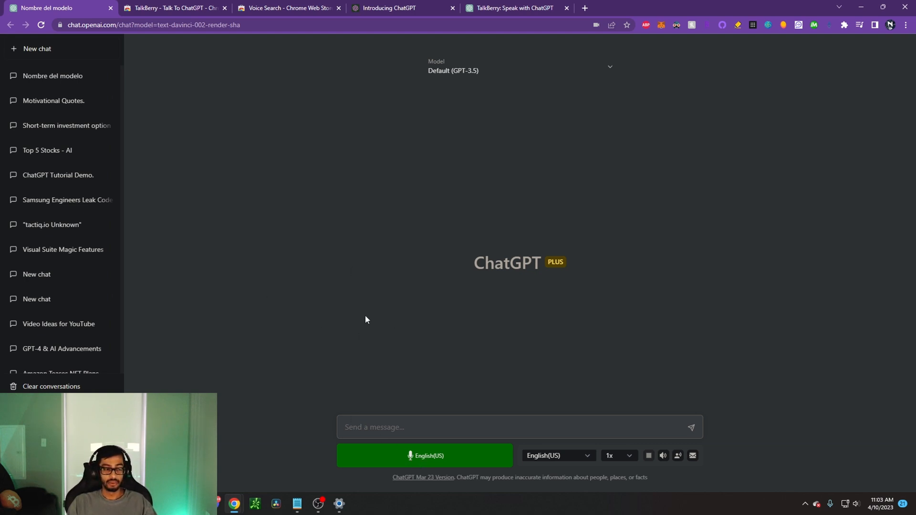
mouse_move(295, 333)
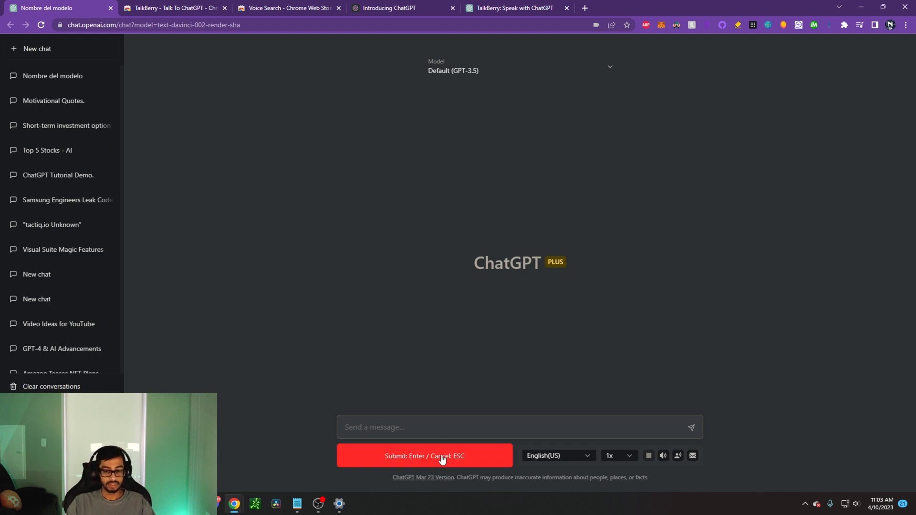
Step: Dictate "what are some great summer recipes" via TalkBerry and send it to ChatGPT
text(what are some great recipes to cook during the summer)
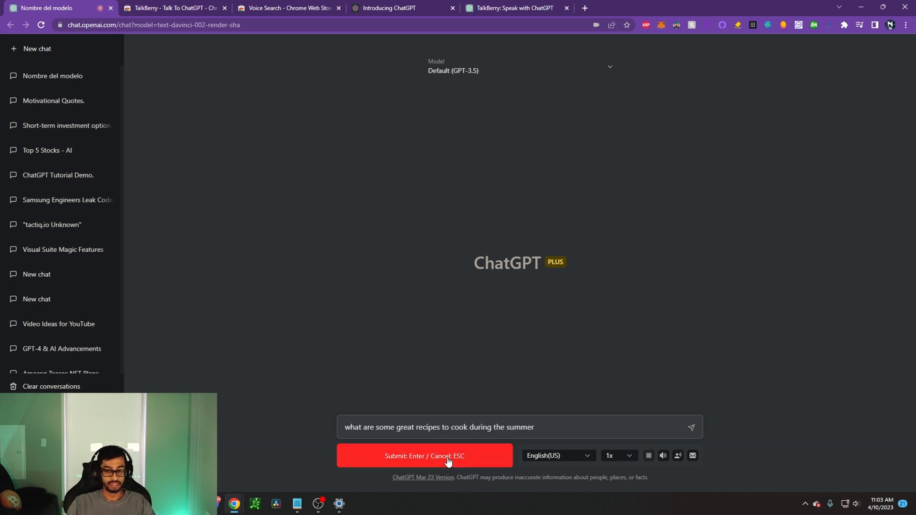
click(425, 456)
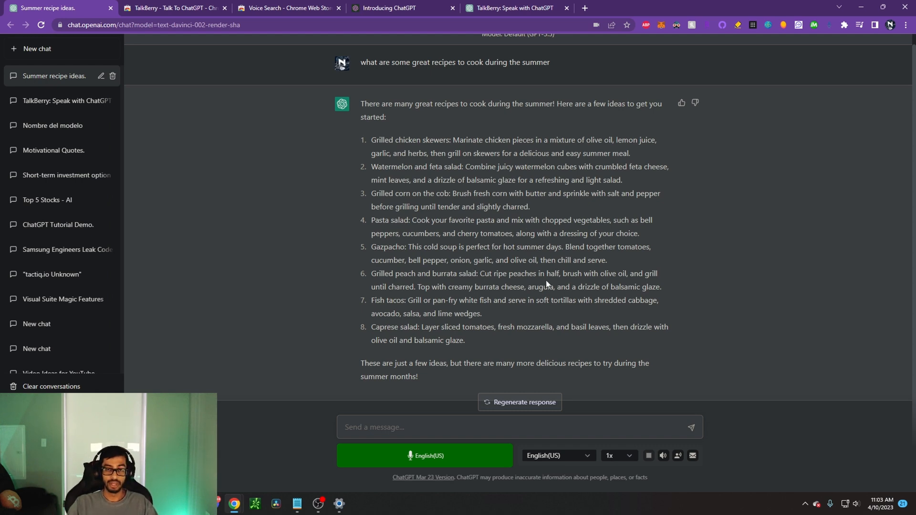
Step: Switch TalkBerry dictation to Español and ask ChatGPT "Cuál es tu nombre" by voice
click(558, 455)
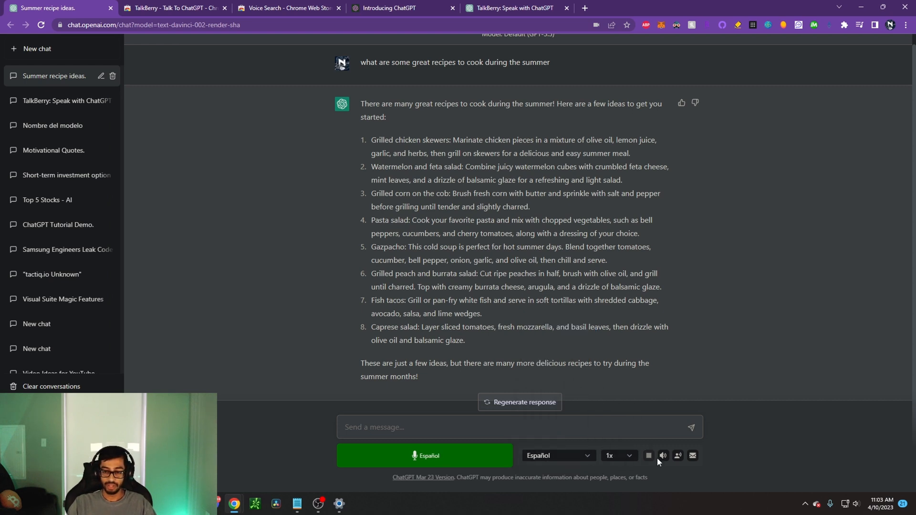
click(424, 456)
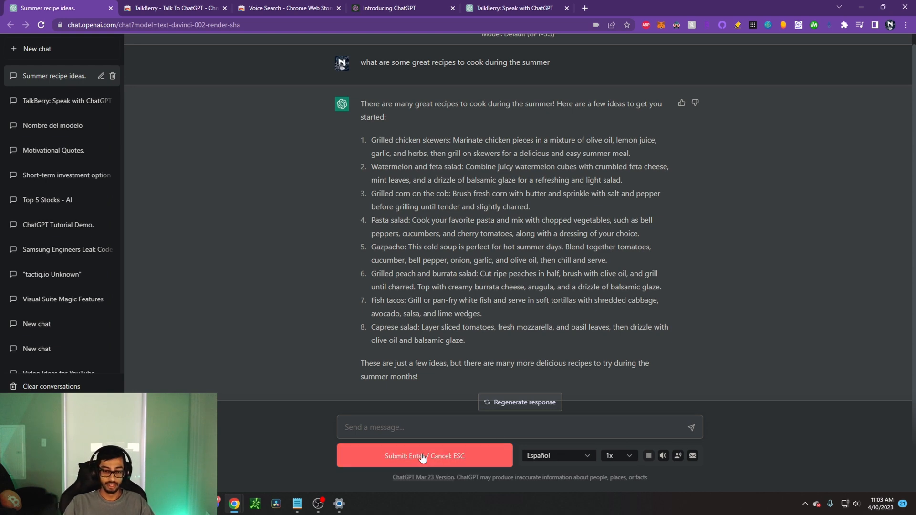
text(the)
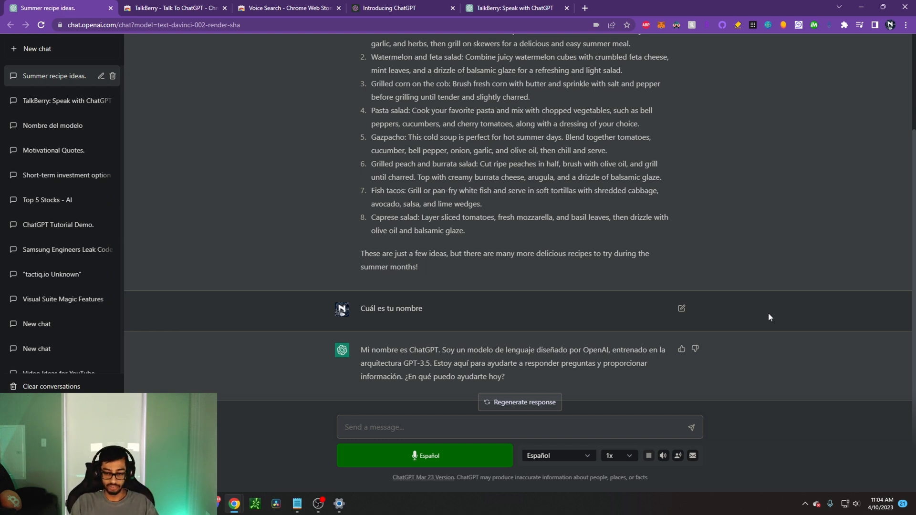
Step: Set TalkBerry's voice language to English (US) and mute its spoken replies
click(558, 455)
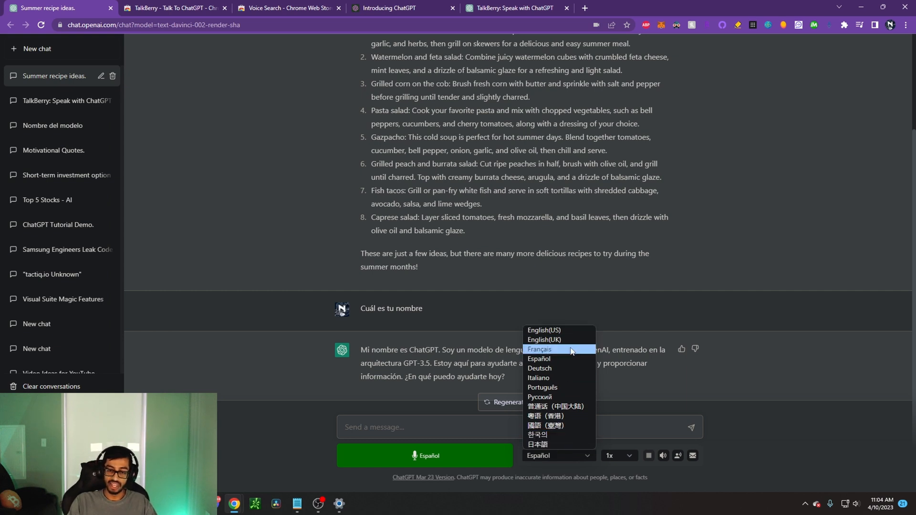
click(544, 330)
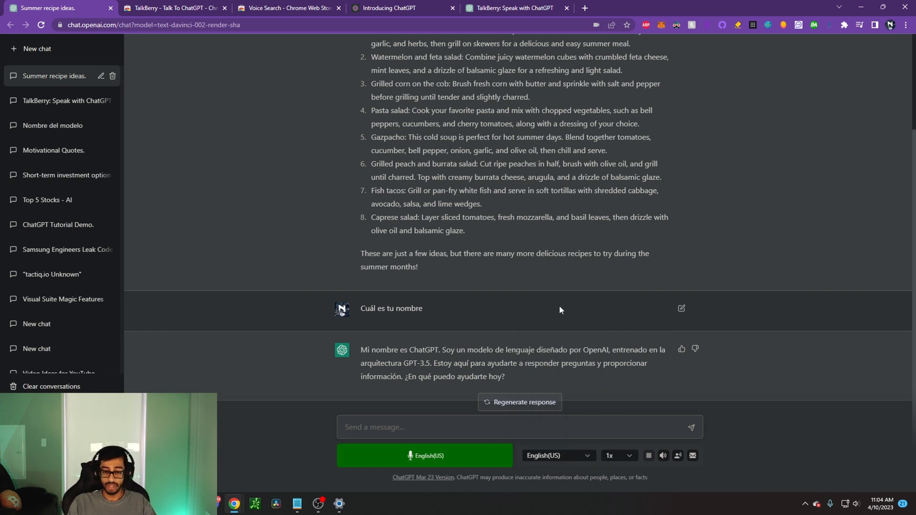
mouse_move(576, 307)
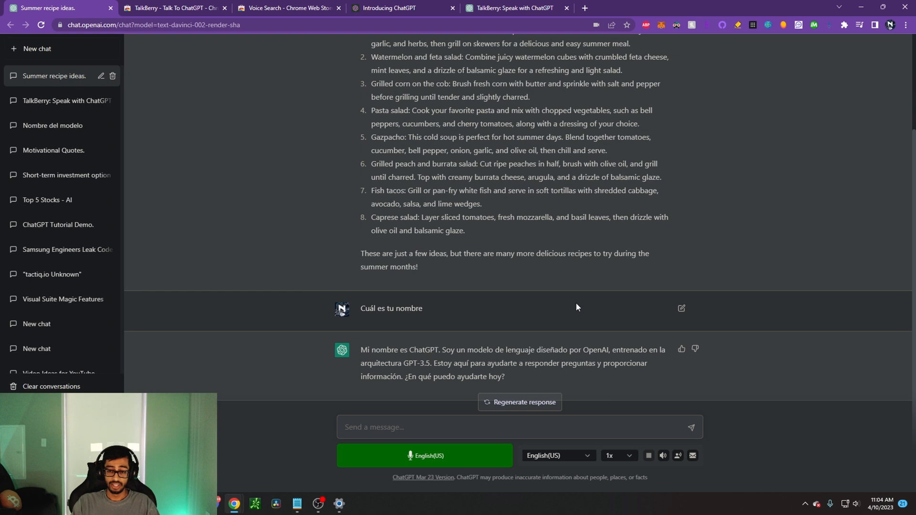
mouse_move(663, 464)
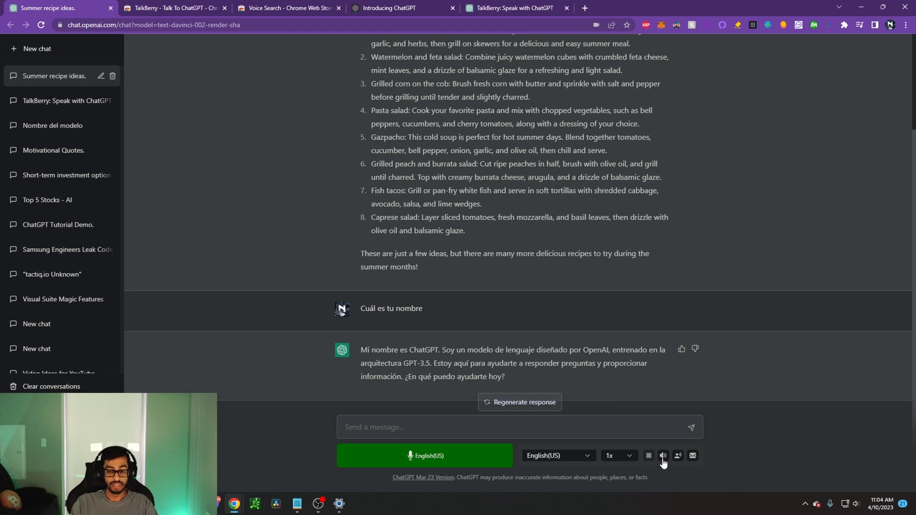
click(663, 456)
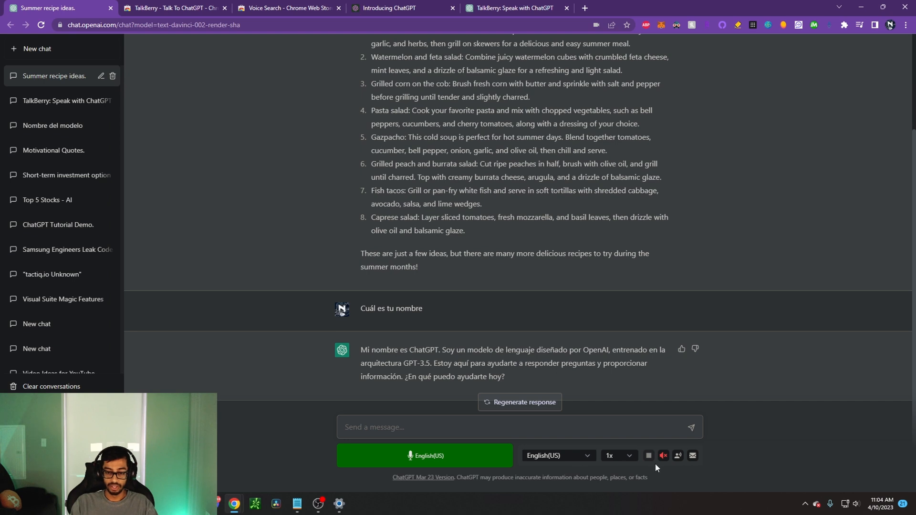
Step: Set reading speed to 1.5x, then go to the Voice Search extension's Web Store tab
click(618, 455)
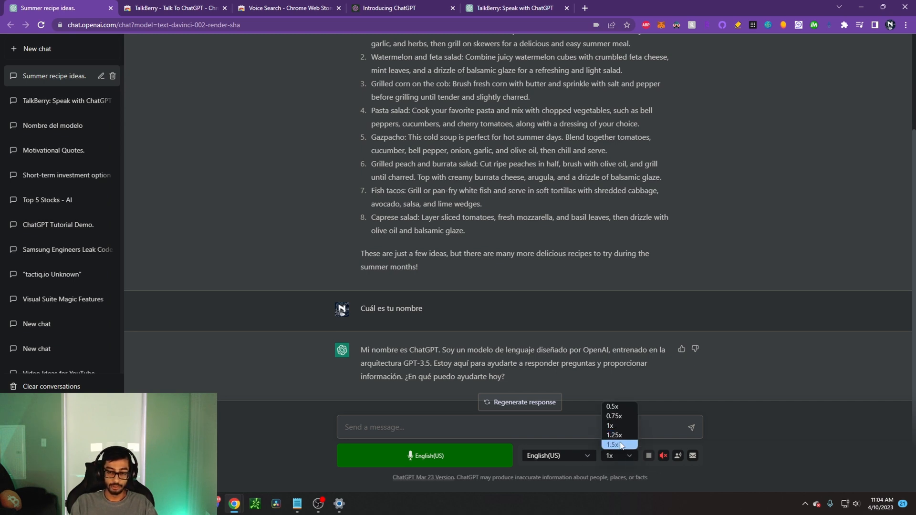
click(611, 444)
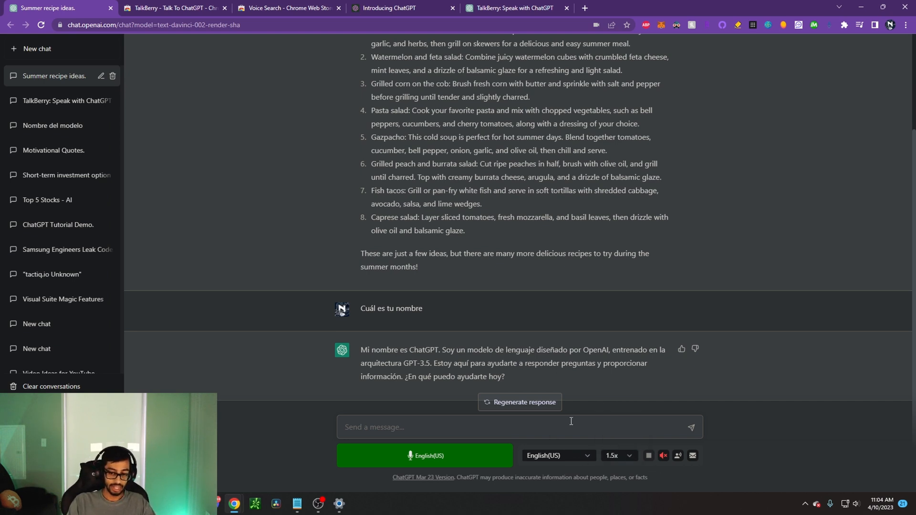
click(618, 456)
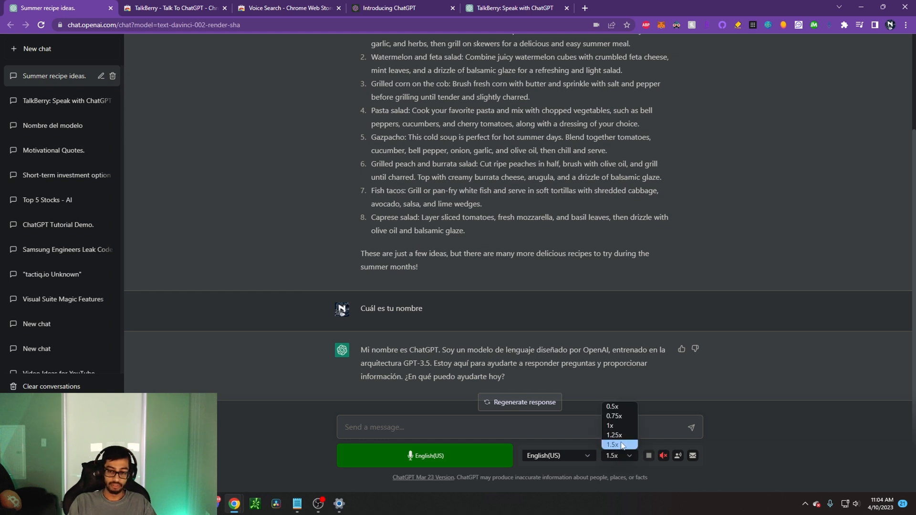
click(612, 444)
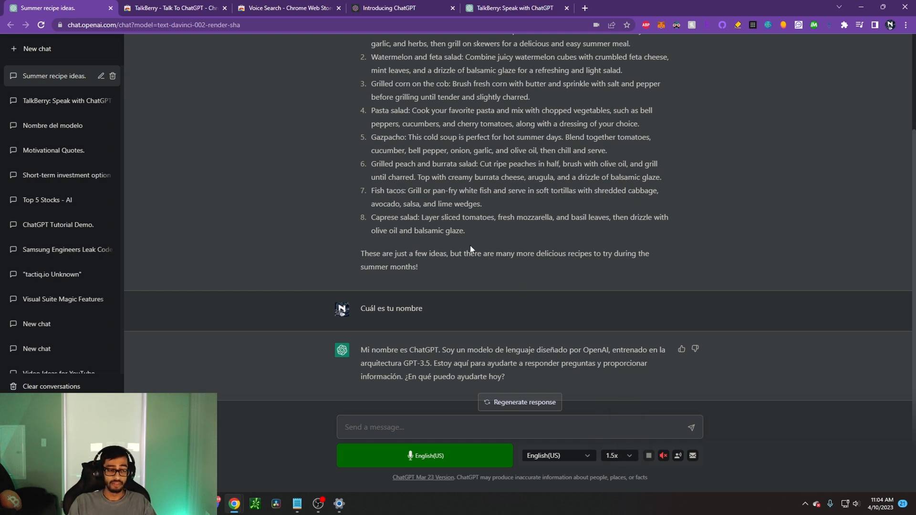
mouse_move(276, 115)
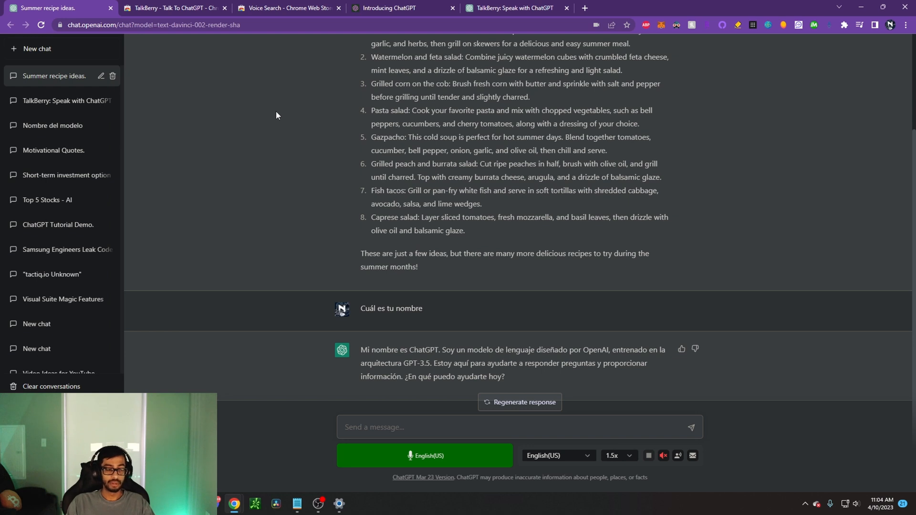
click(287, 8)
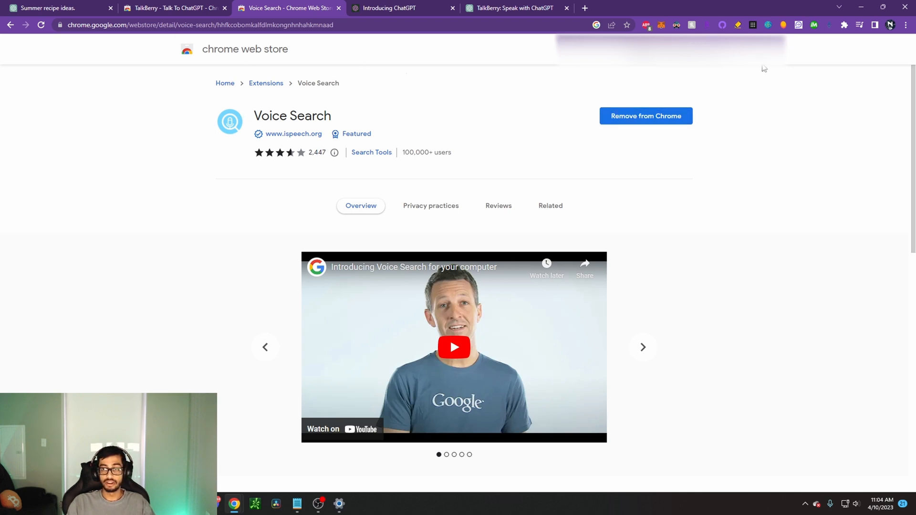
mouse_move(844, 25)
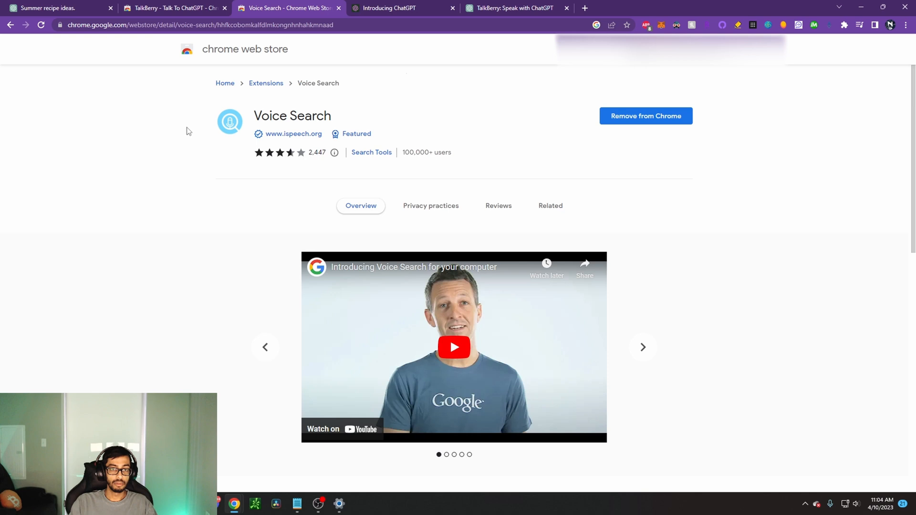
mouse_move(359, 205)
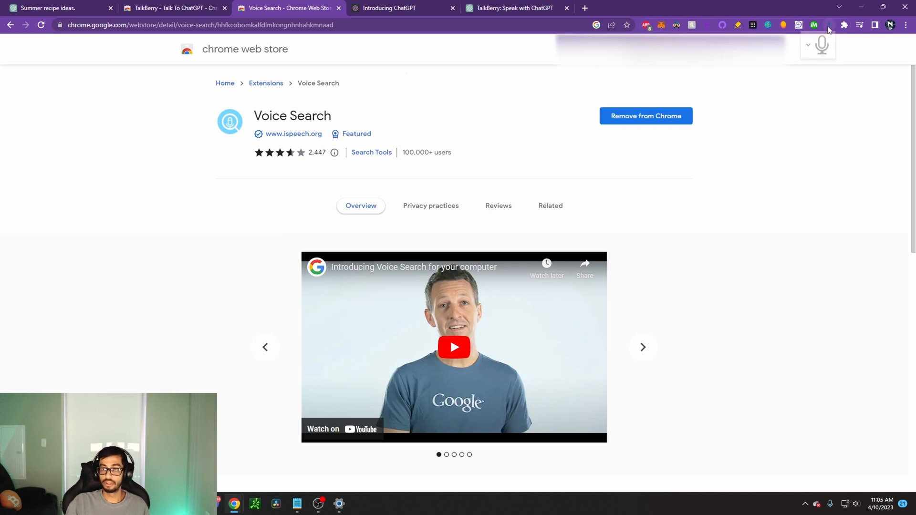
Step: Show the Voice Search extension's microphone panel with its search engine list
click(809, 46)
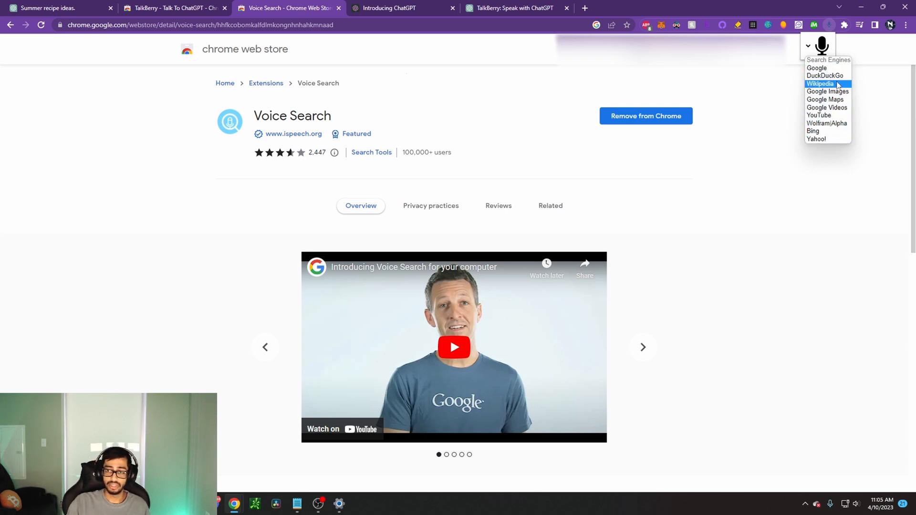
mouse_move(820, 115)
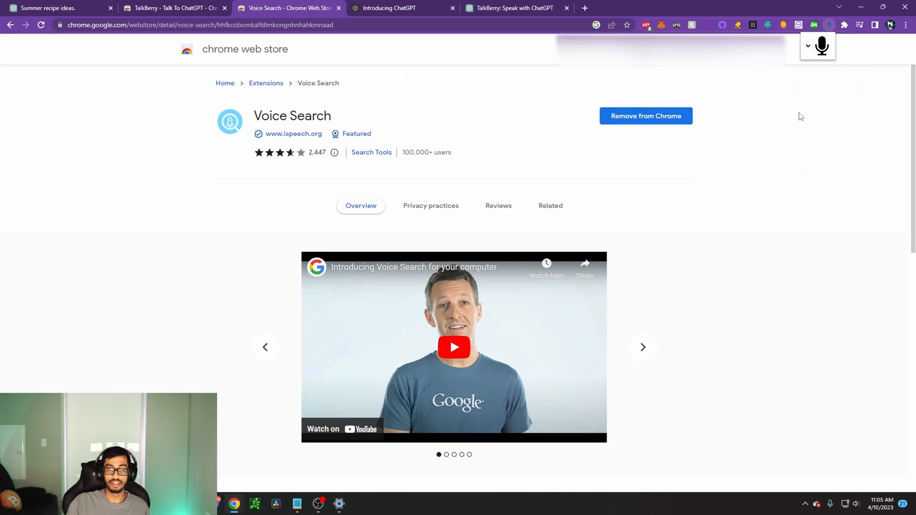
mouse_move(799, 120)
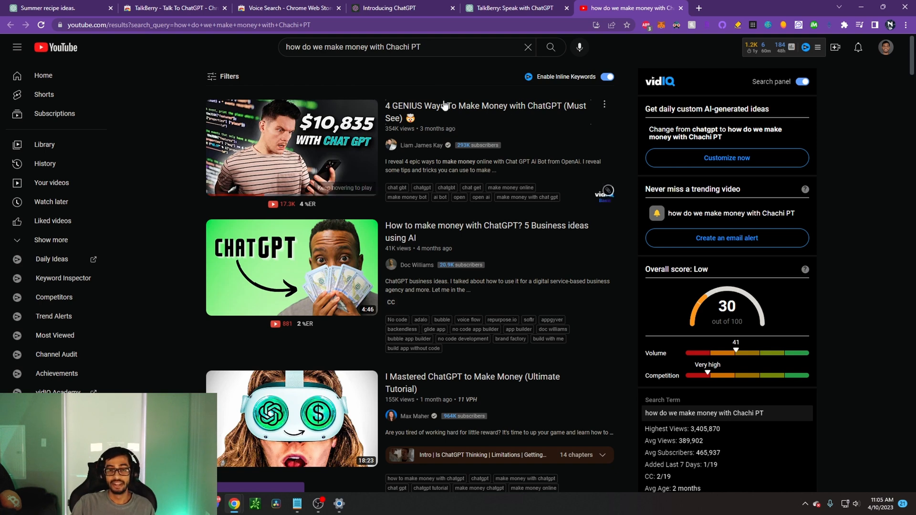
mouse_move(112, 180)
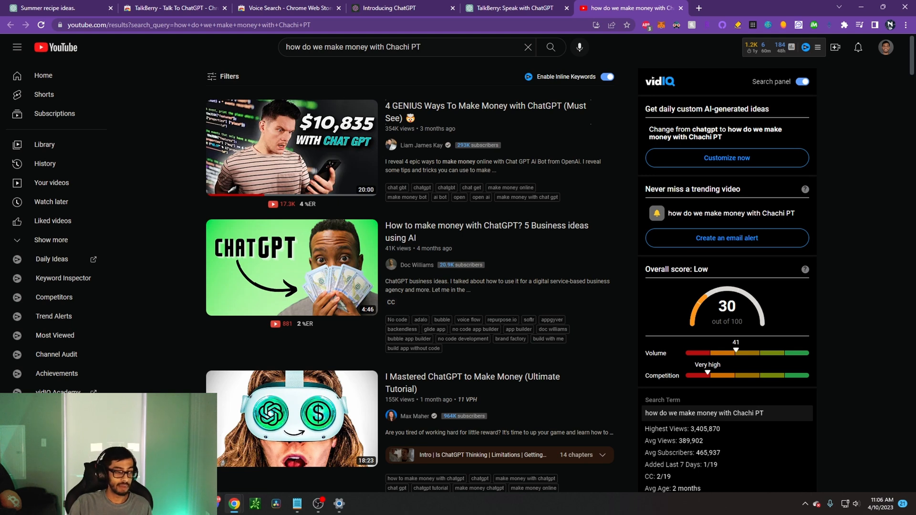
mouse_move(150, 228)
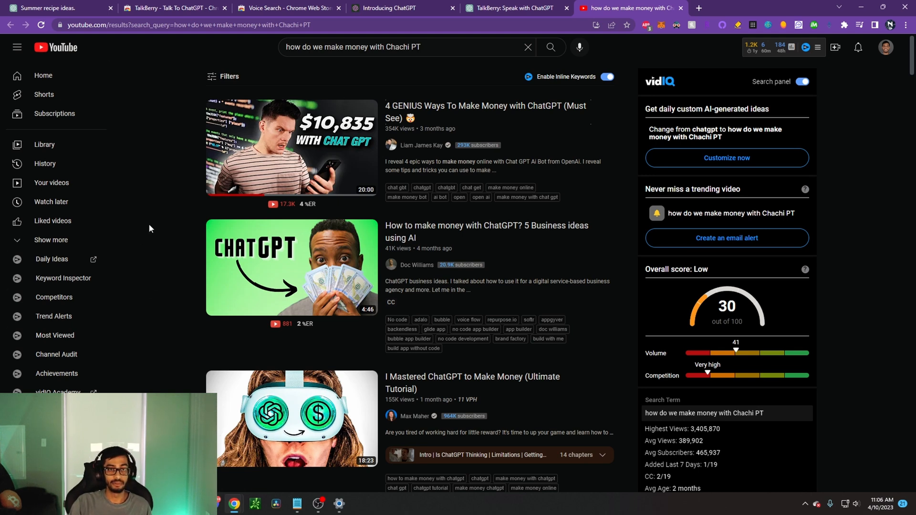